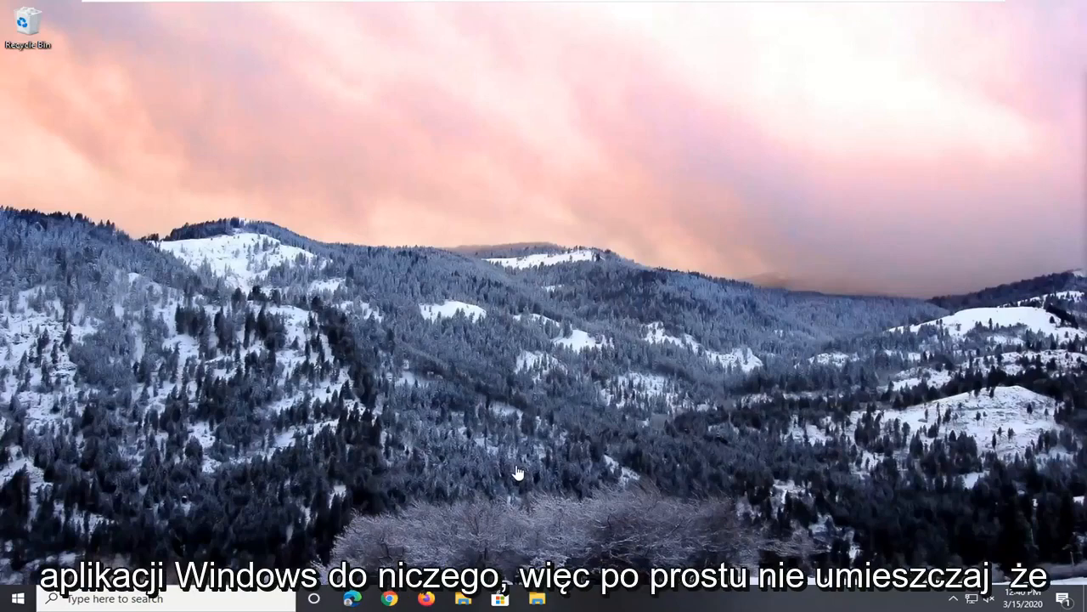
pyautogui.moveTo(578, 484)
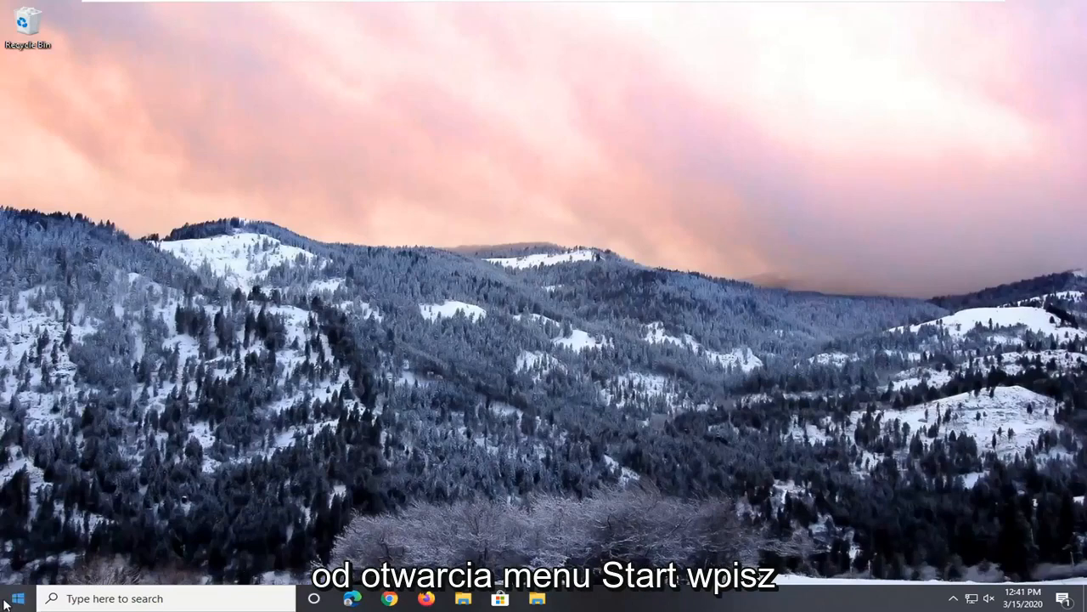
# Step: Search 'regedit' in Start and run Registry Editor as administrator, accepting the UAC prompt
pyautogui.write('regedit')
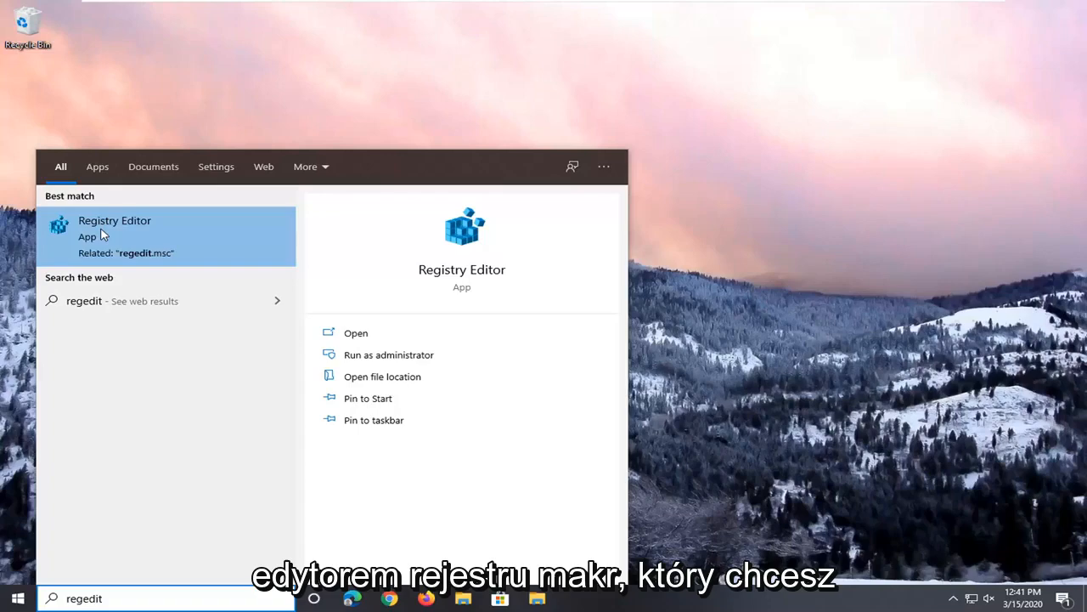
pyautogui.rightClick(115, 229)
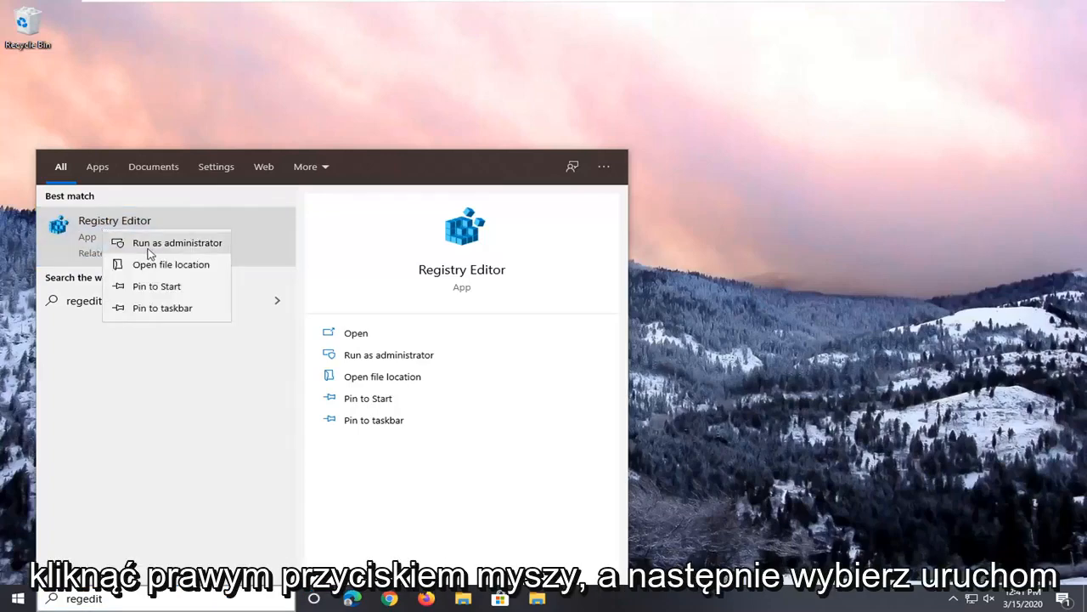
pyautogui.click(177, 242)
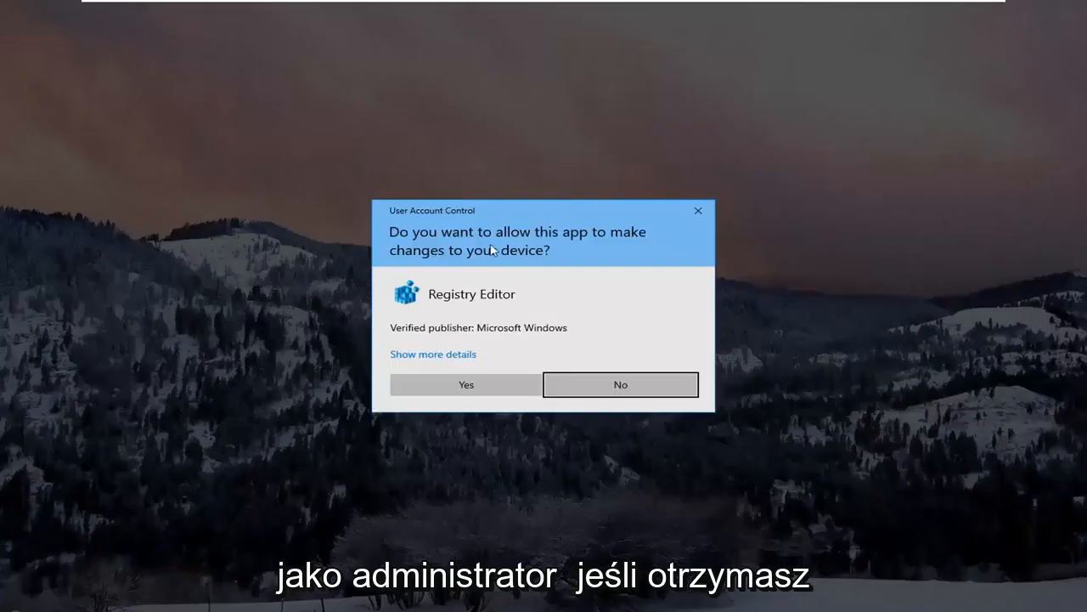
pyautogui.click(466, 384)
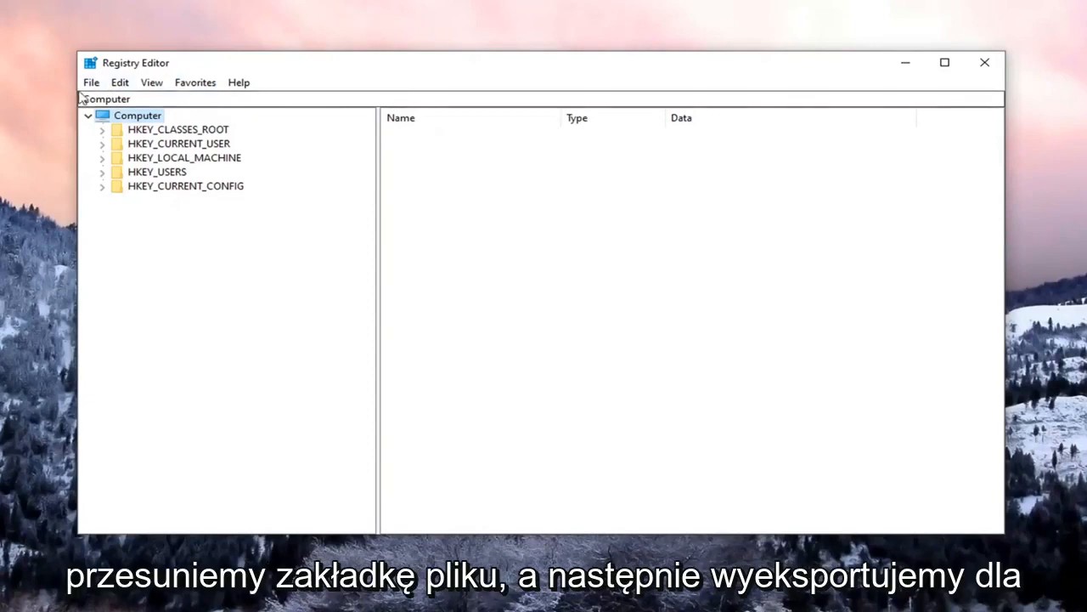
pyautogui.click(138, 115)
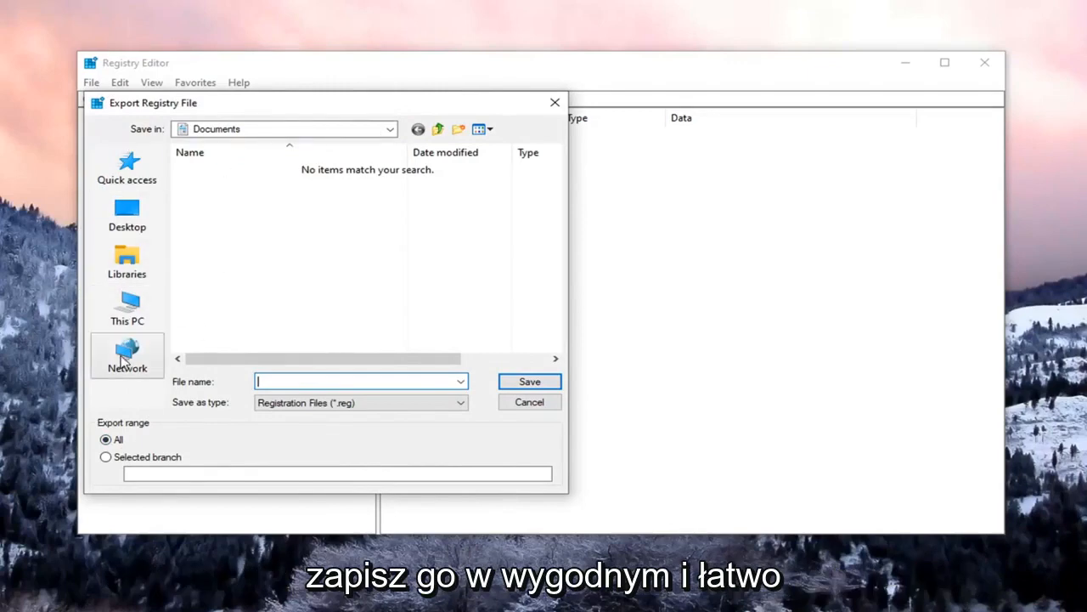
pyautogui.moveTo(126, 352)
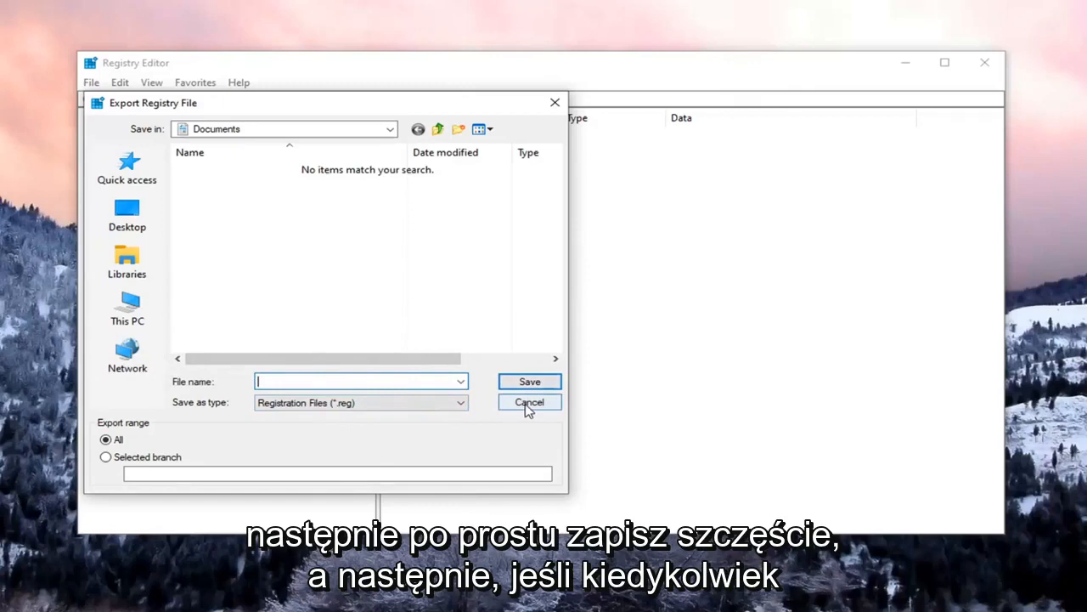
pyautogui.click(529, 402)
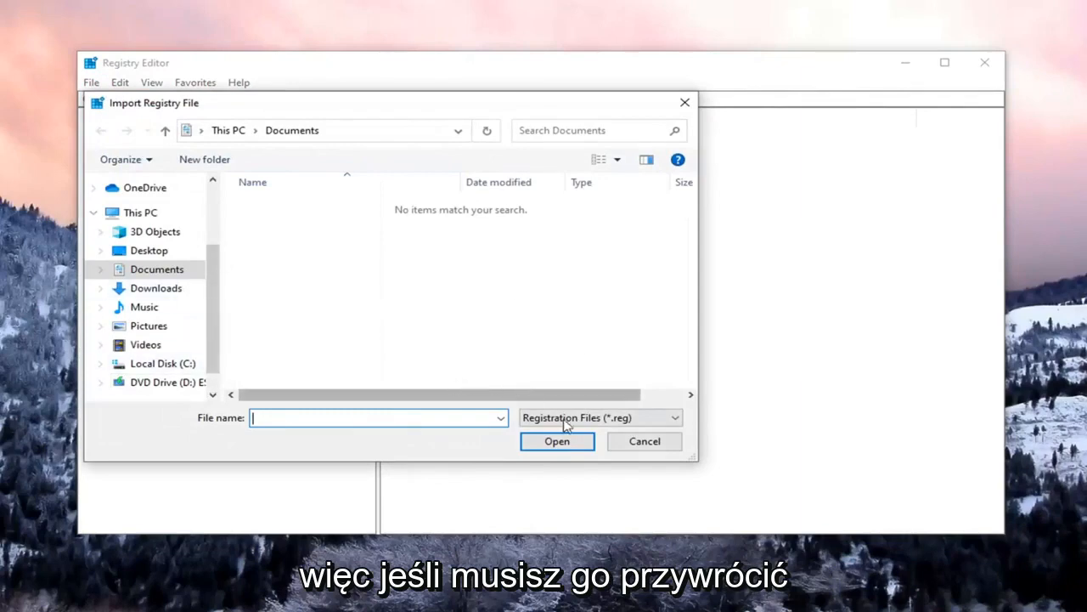
pyautogui.click(644, 440)
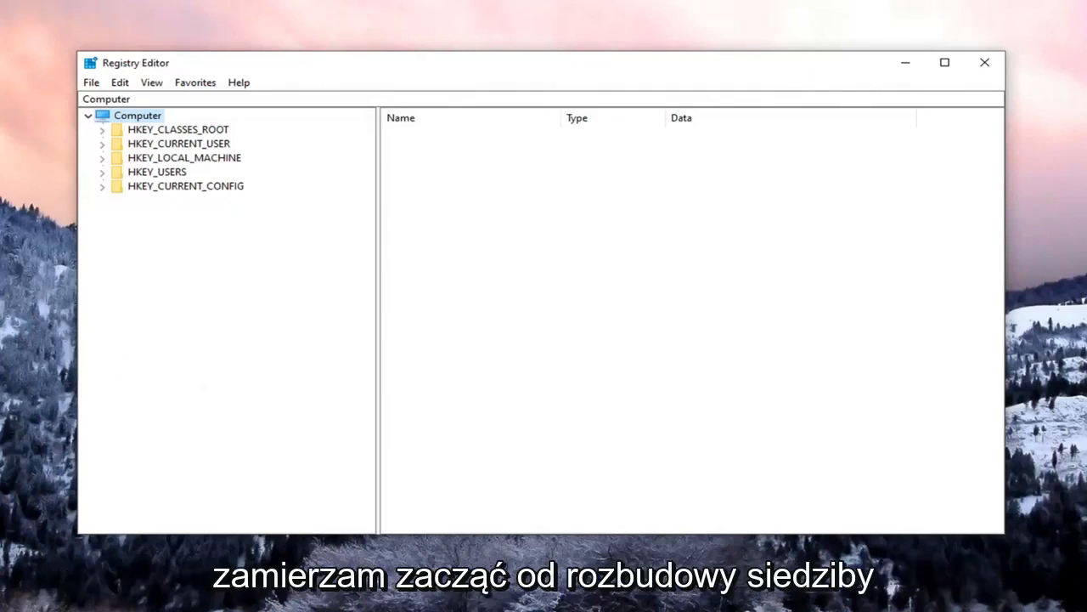
pyautogui.moveTo(201, 185)
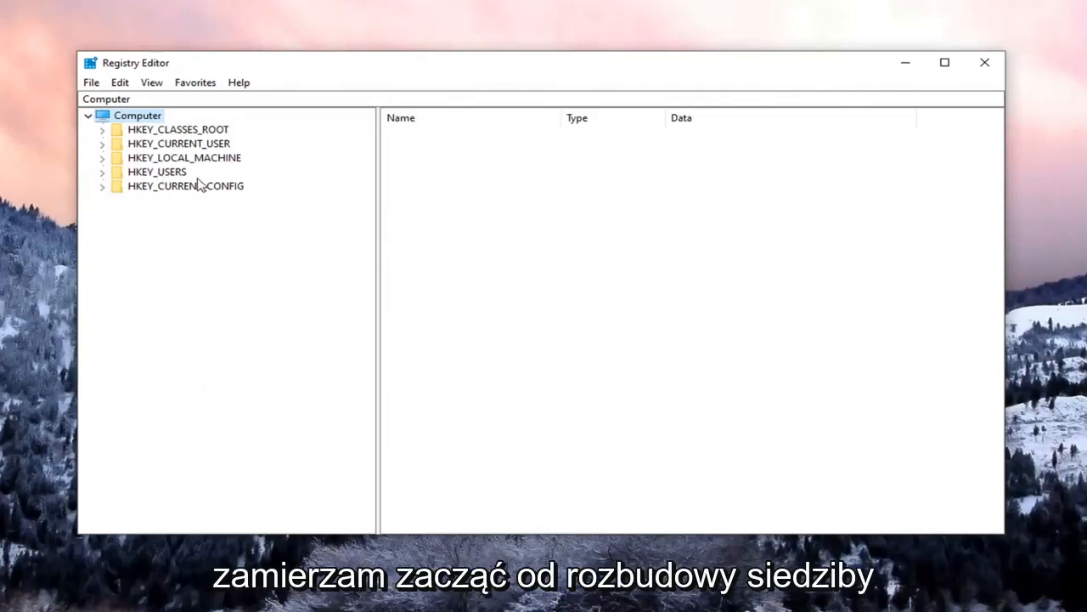
# Step: Expand HKEY_LOCAL_MACHINE > SYSTEM > CurrentControlSet > Services in the registry tree
pyautogui.click(184, 157)
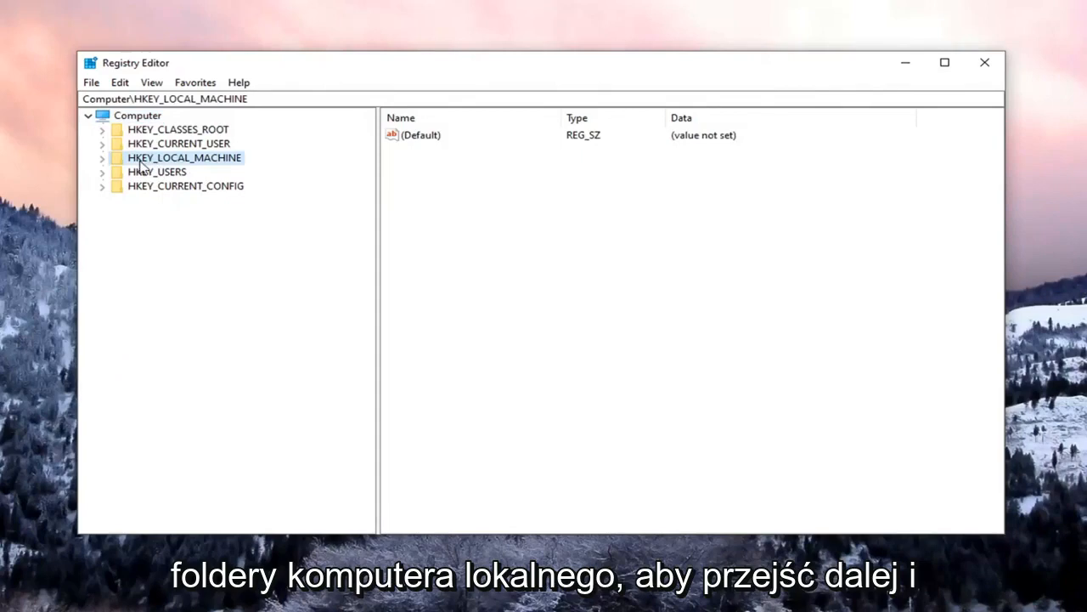
pyautogui.doubleClick(183, 157)
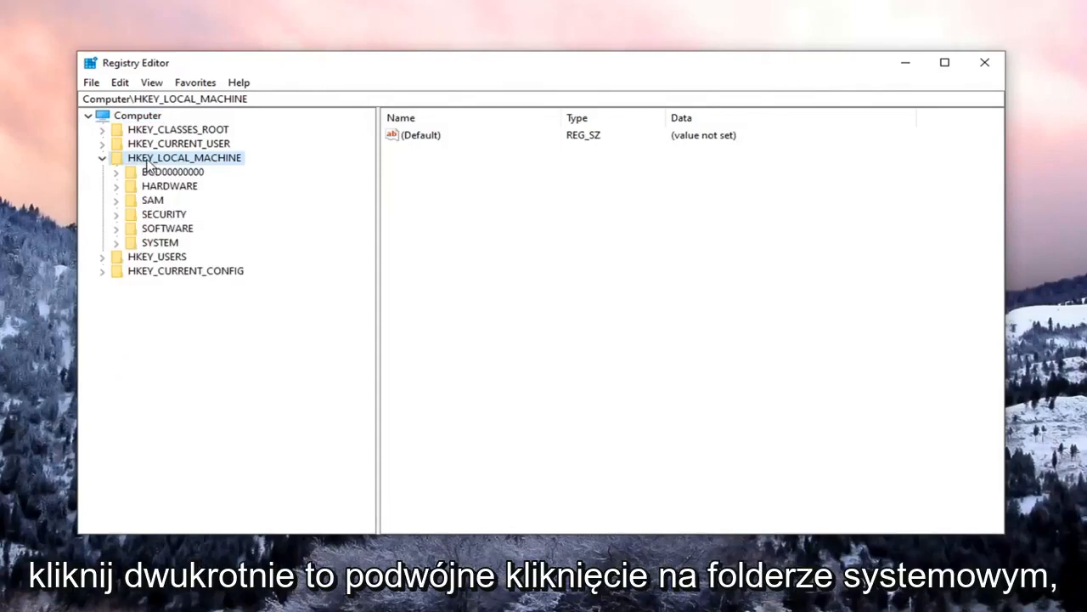
pyautogui.doubleClick(160, 242)
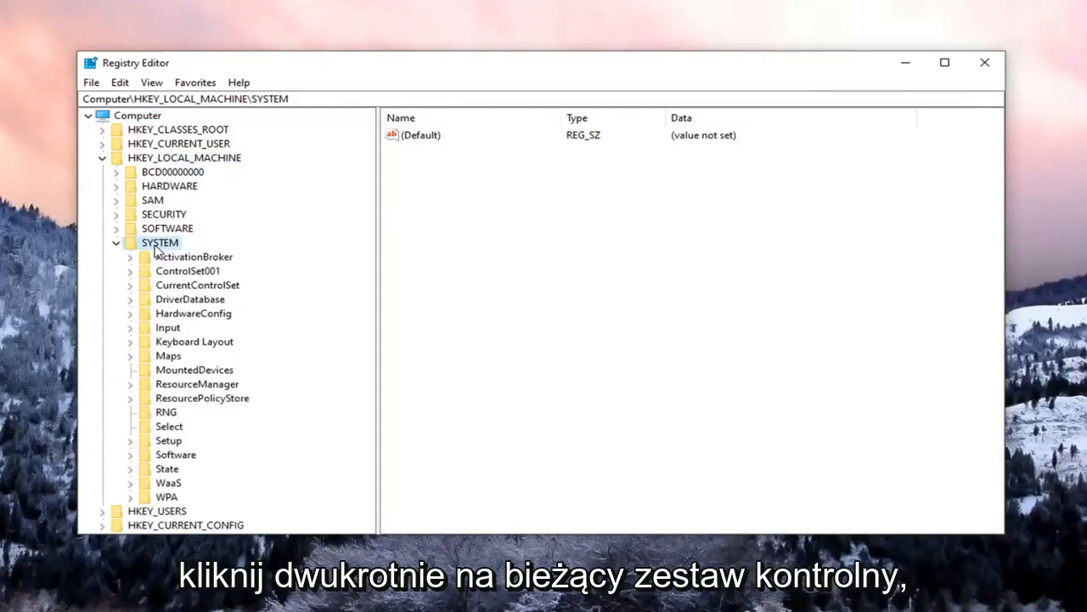
pyautogui.click(197, 284)
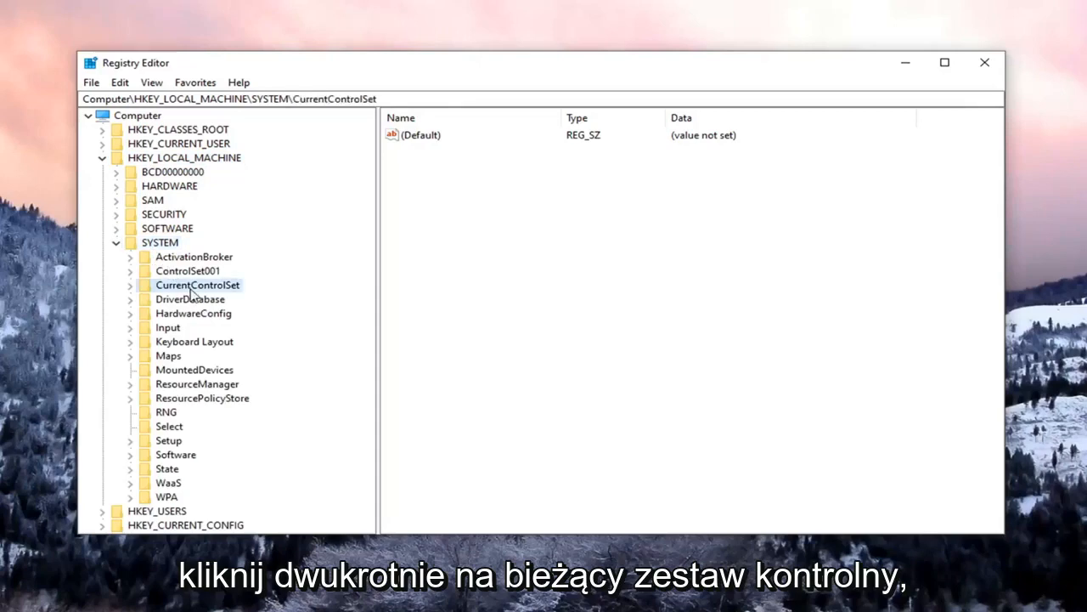
pyautogui.doubleClick(197, 284)
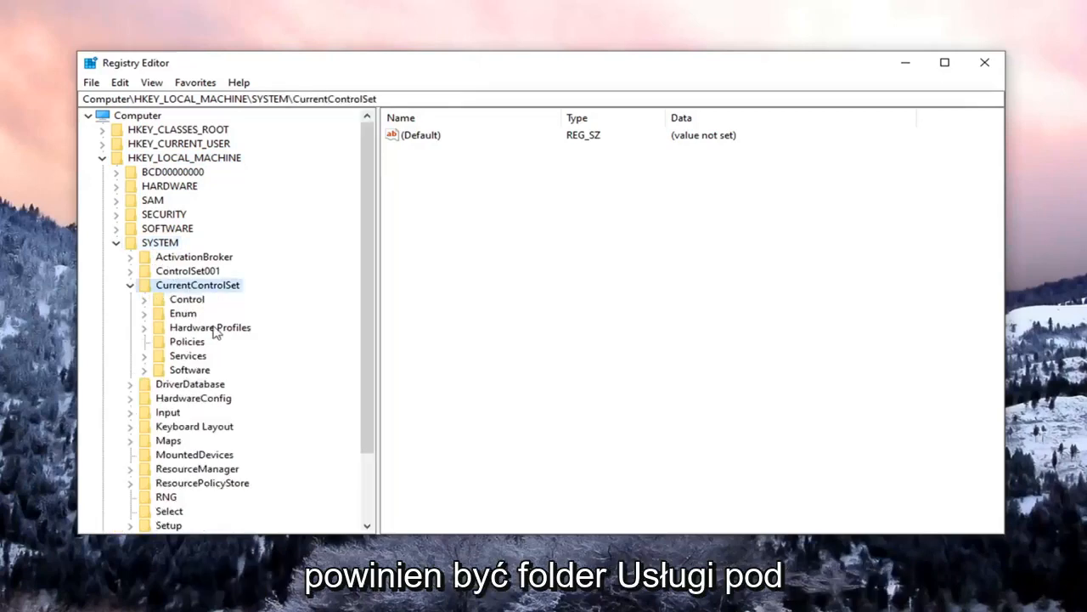
pyautogui.click(187, 355)
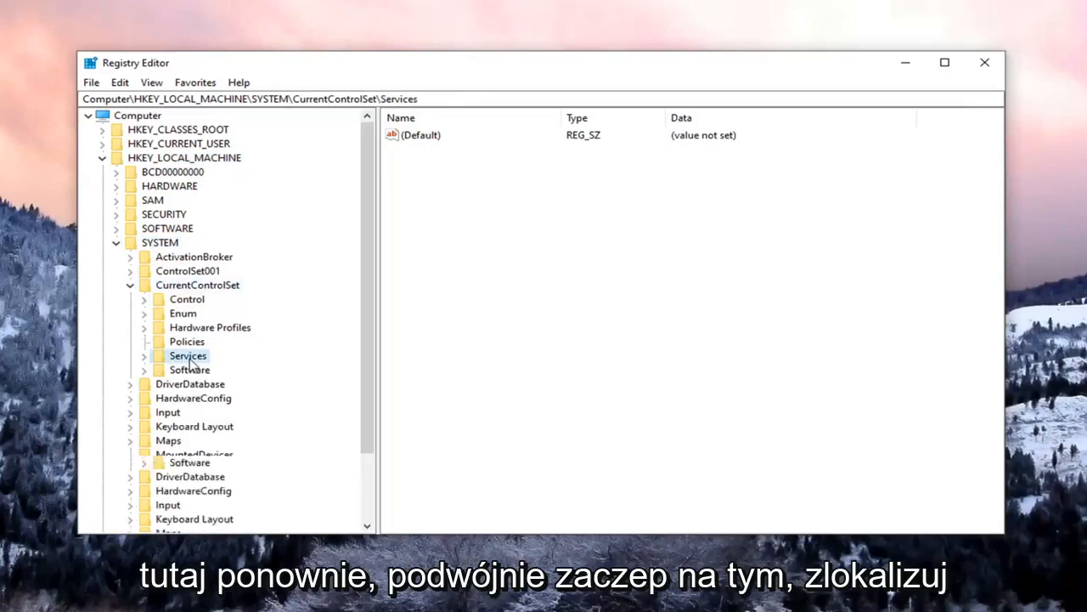
pyautogui.doubleClick(188, 355)
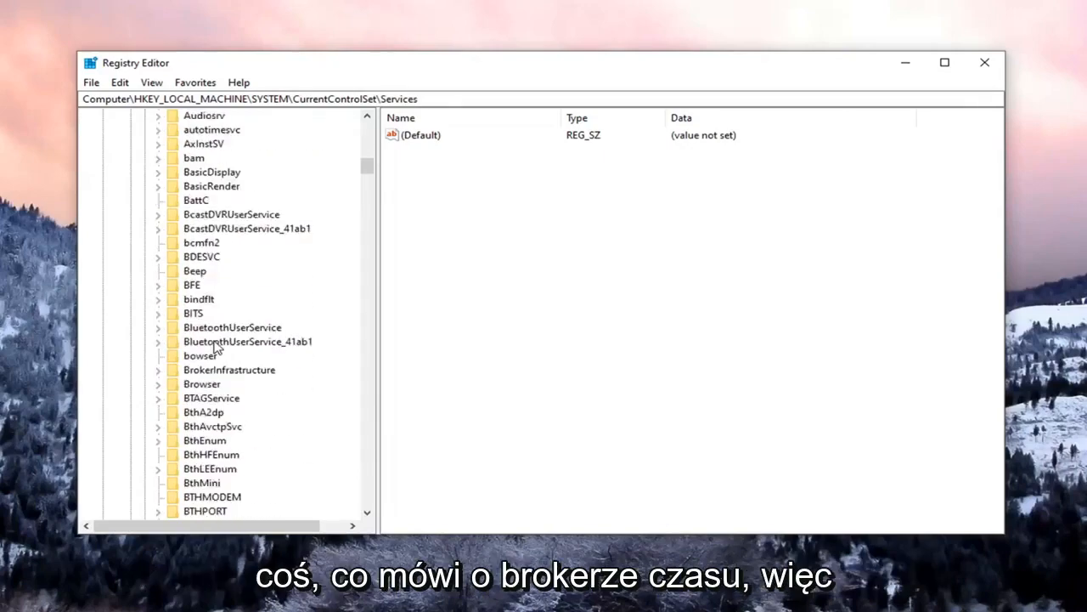
# Step: Scroll down the Services list and select the TokenBroker service key
pyautogui.scroll(-3)
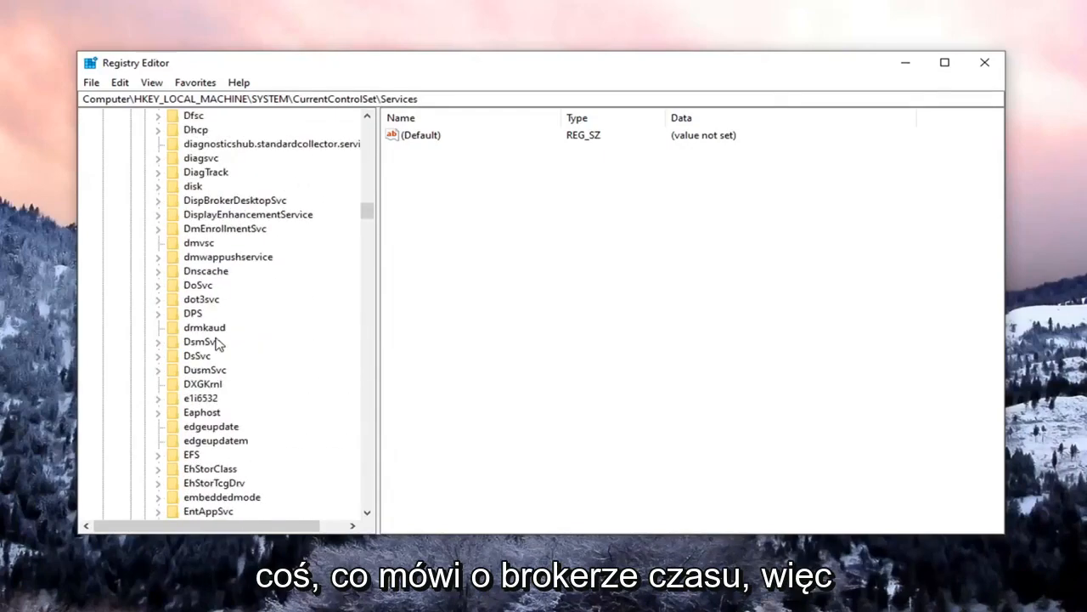
pyautogui.scroll(-3)
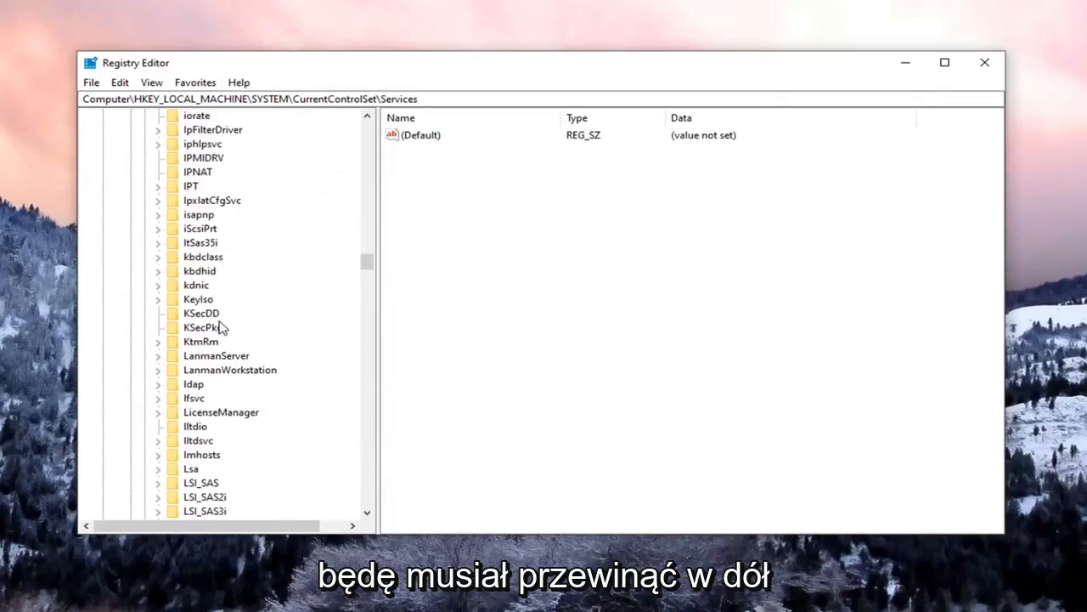
pyautogui.scroll(-3)
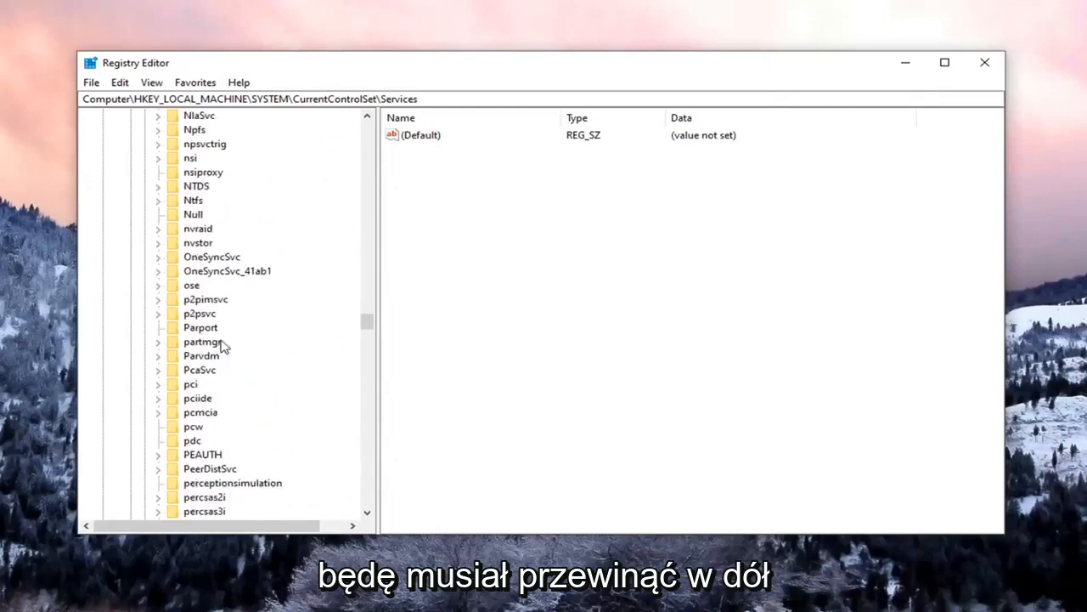
pyautogui.scroll(-3)
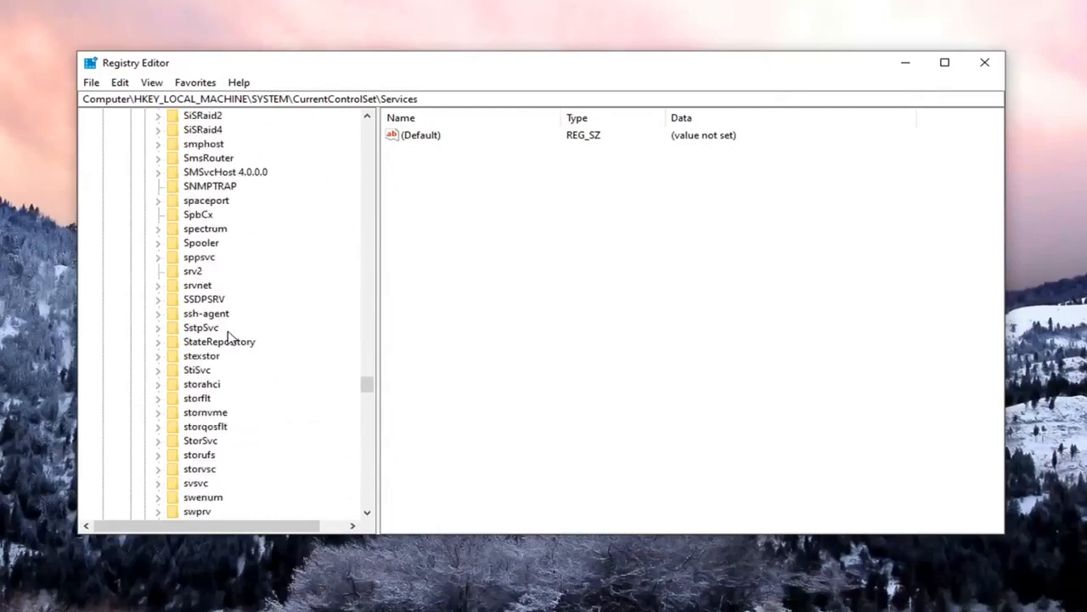
pyautogui.click(212, 369)
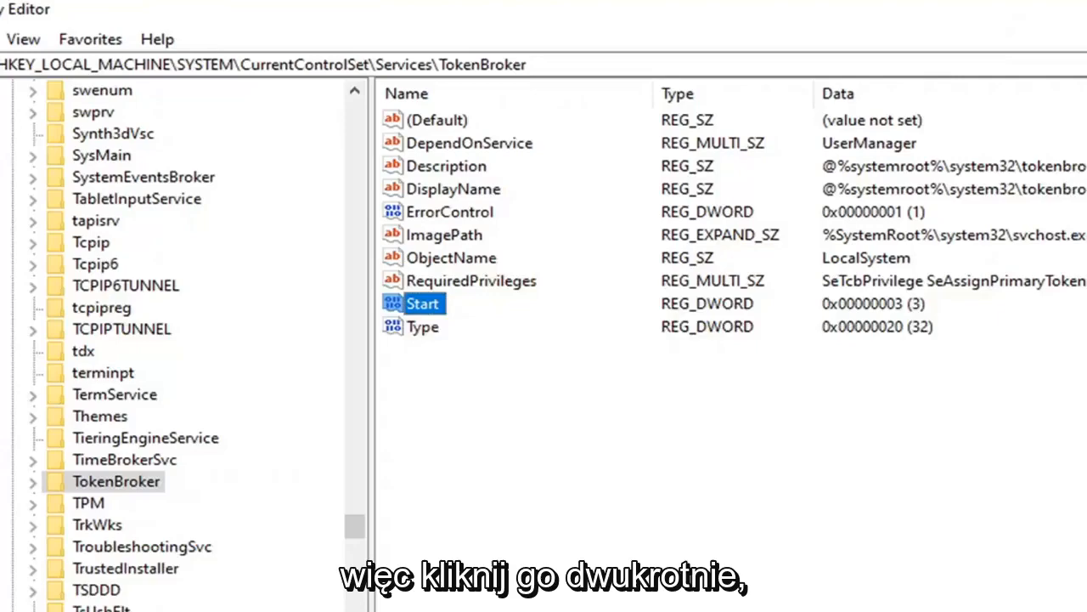
# Step: Open TokenBroker's Start REG_DWORD value, currently 3, in the Edit DWORD dialog
pyautogui.doubleClick(423, 303)
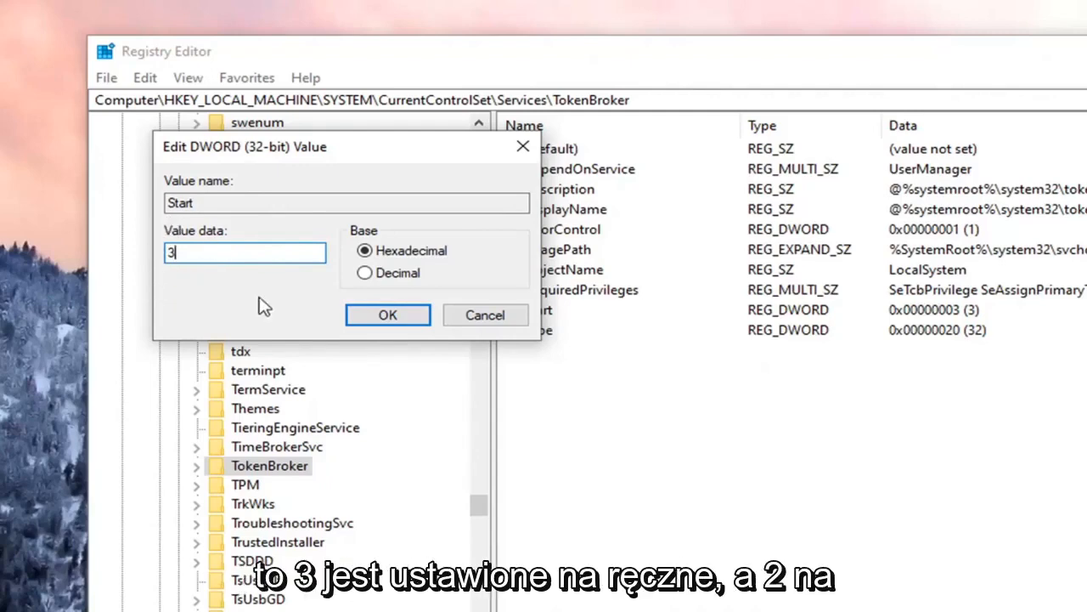
pyautogui.moveTo(202, 280)
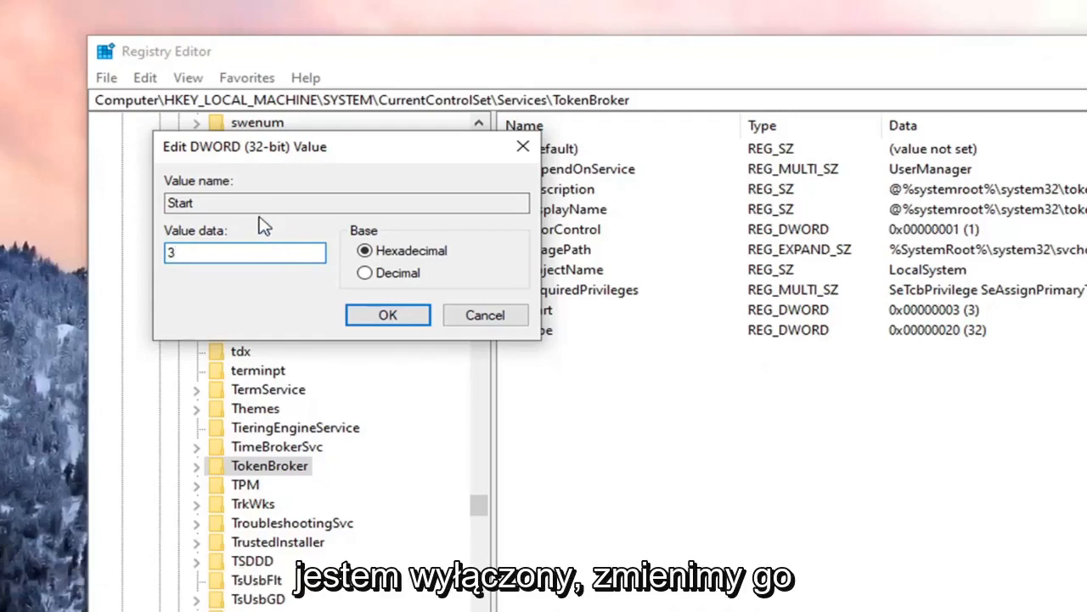
# Step: Replace the Start value data 3 with 4, confirm, and close Registry Editor
pyautogui.press('Backspace')
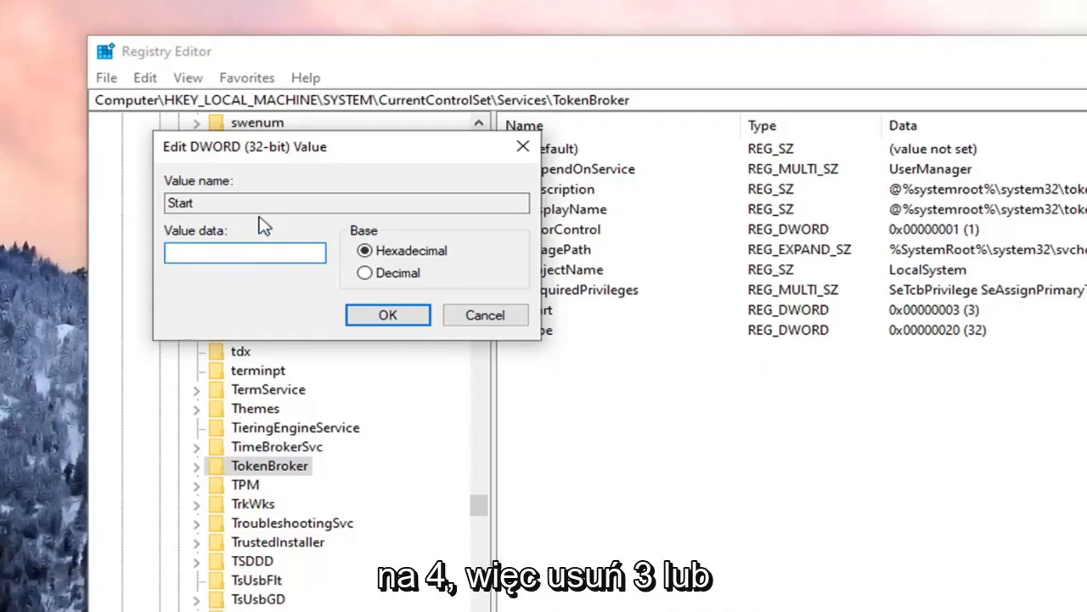
pyautogui.write('4')
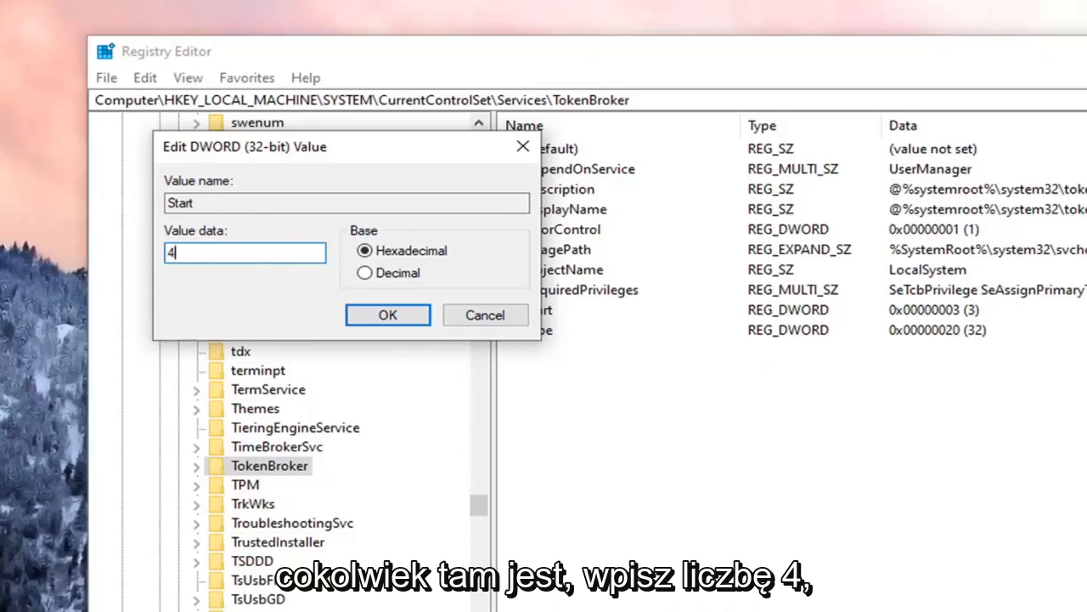
pyautogui.moveTo(701, 297)
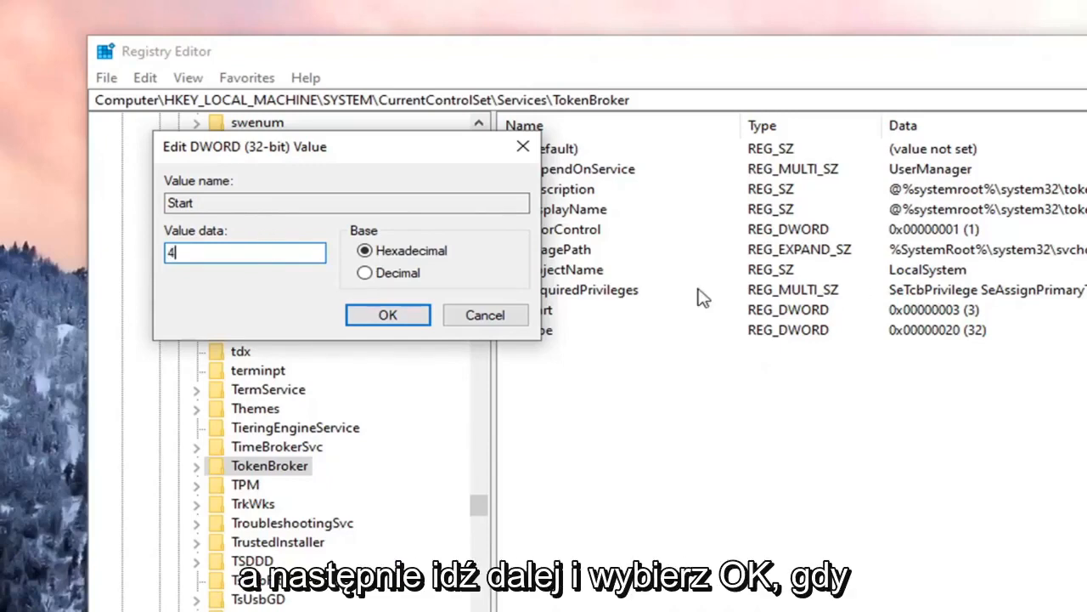
pyautogui.click(388, 315)
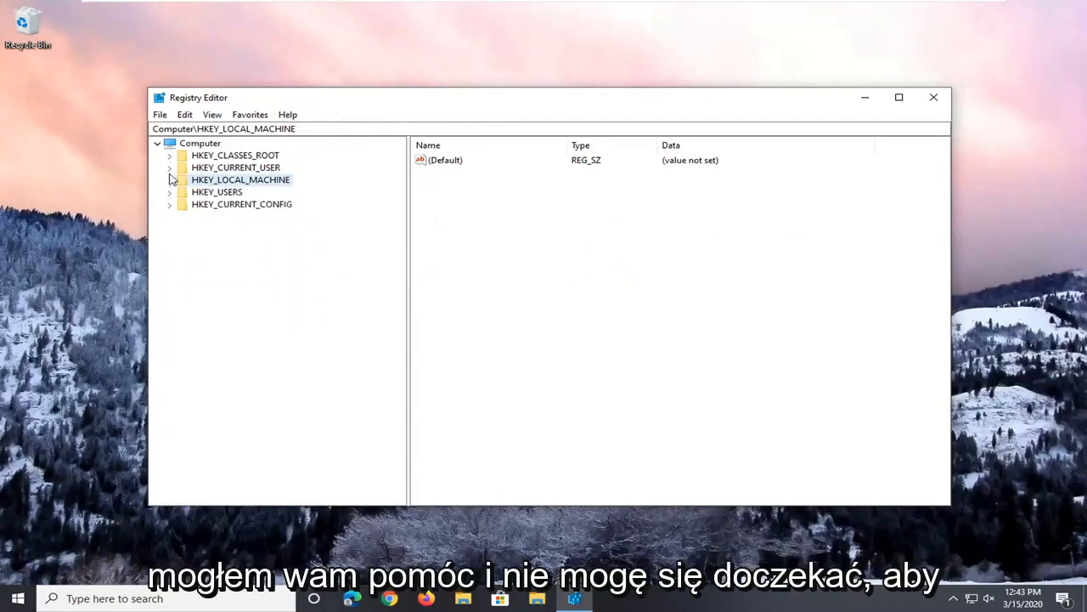
pyautogui.click(934, 97)
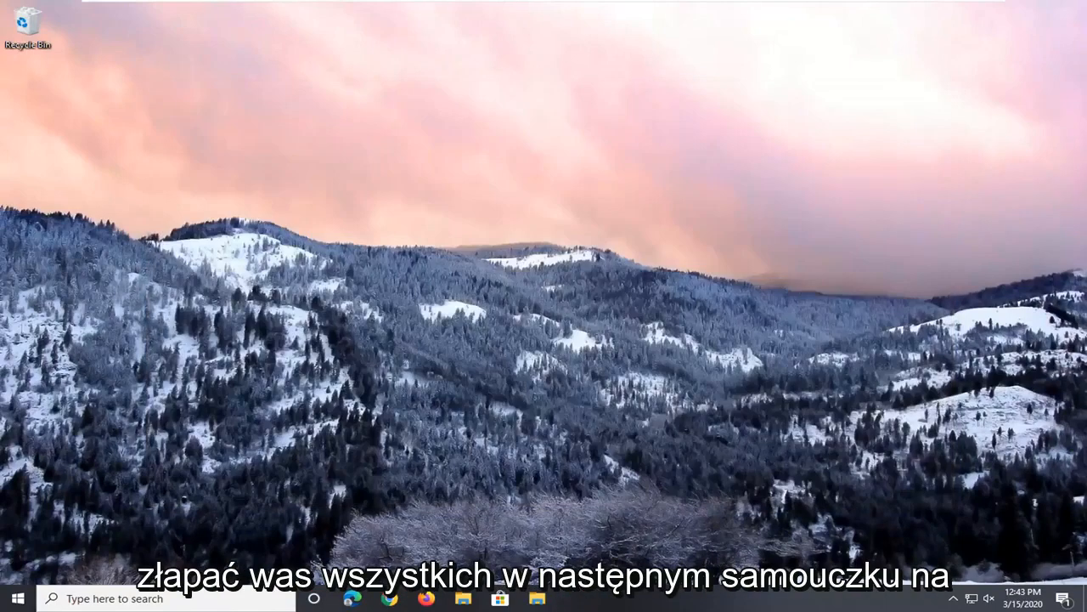